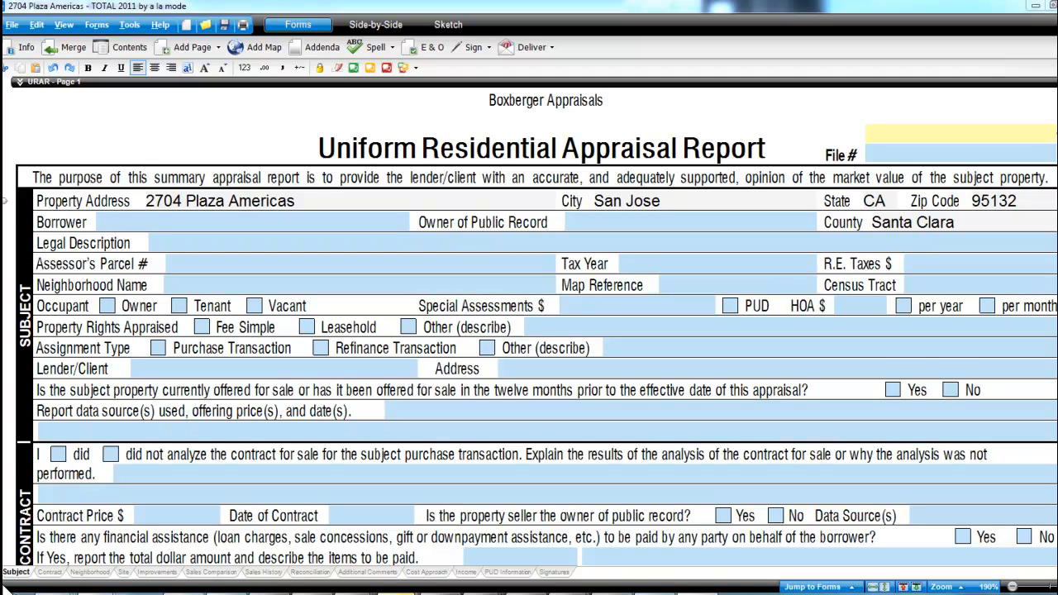
pyautogui.moveTo(169, 115)
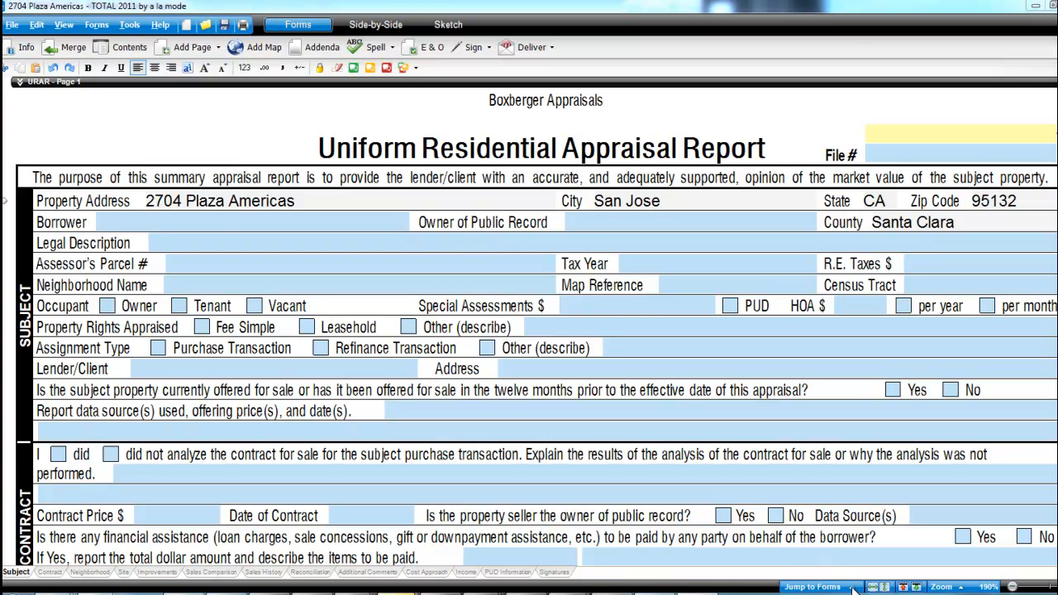
# Bring up the report's form list via Jump to Forms
pyautogui.click(814, 587)
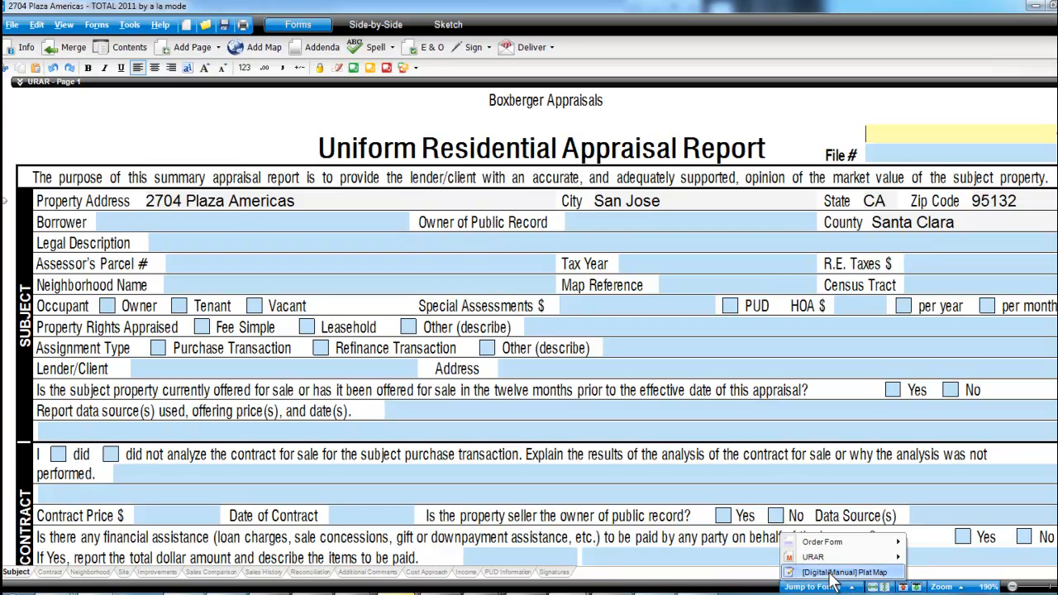
# Load the plat image file into the Plat Map page and dismiss the optimizer notice
pyautogui.click(843, 572)
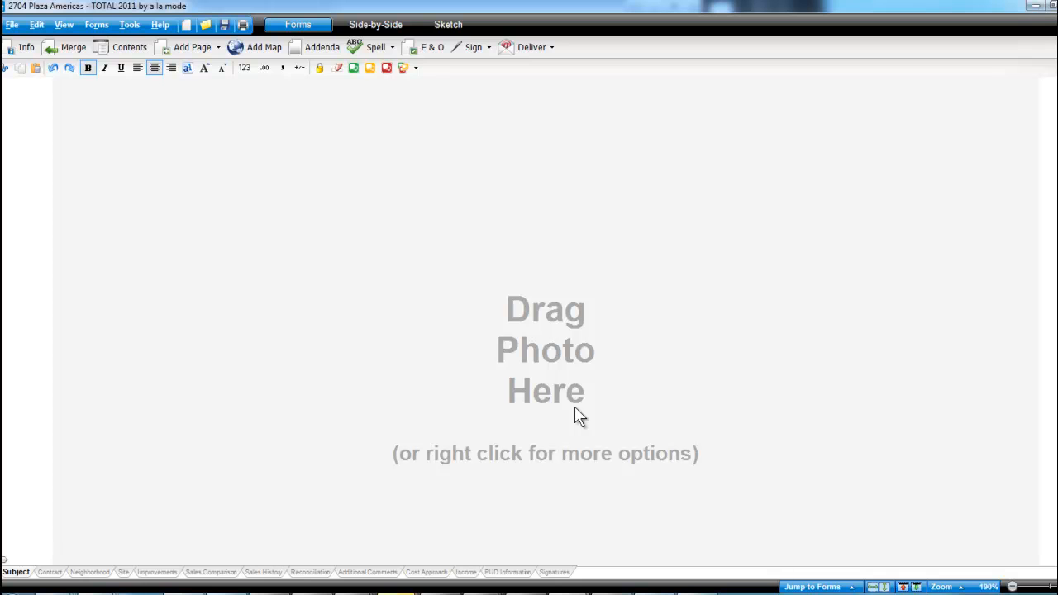
pyautogui.moveTo(536, 374)
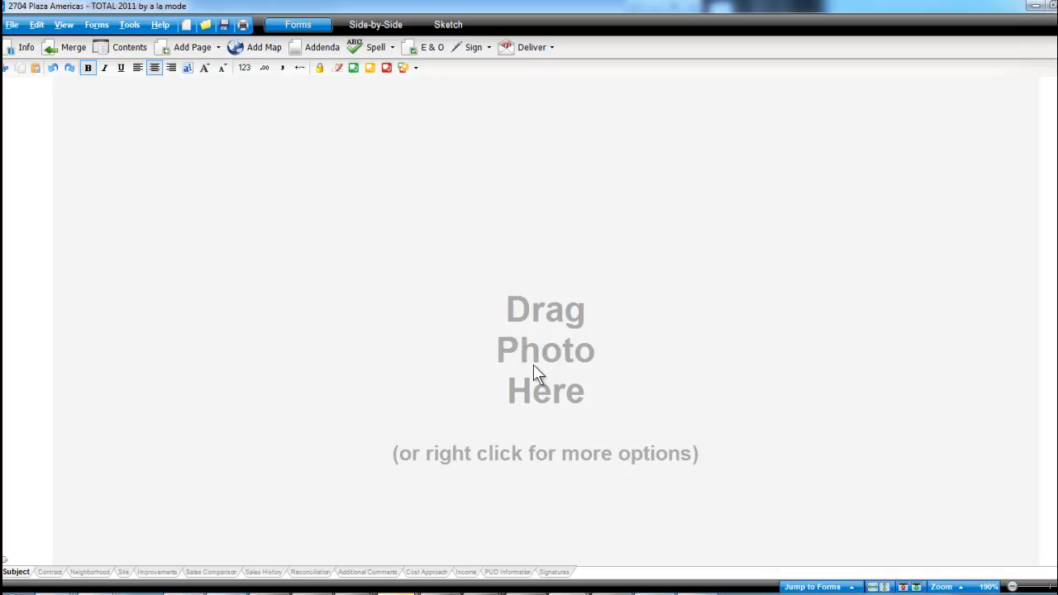
pyautogui.click(265, 46)
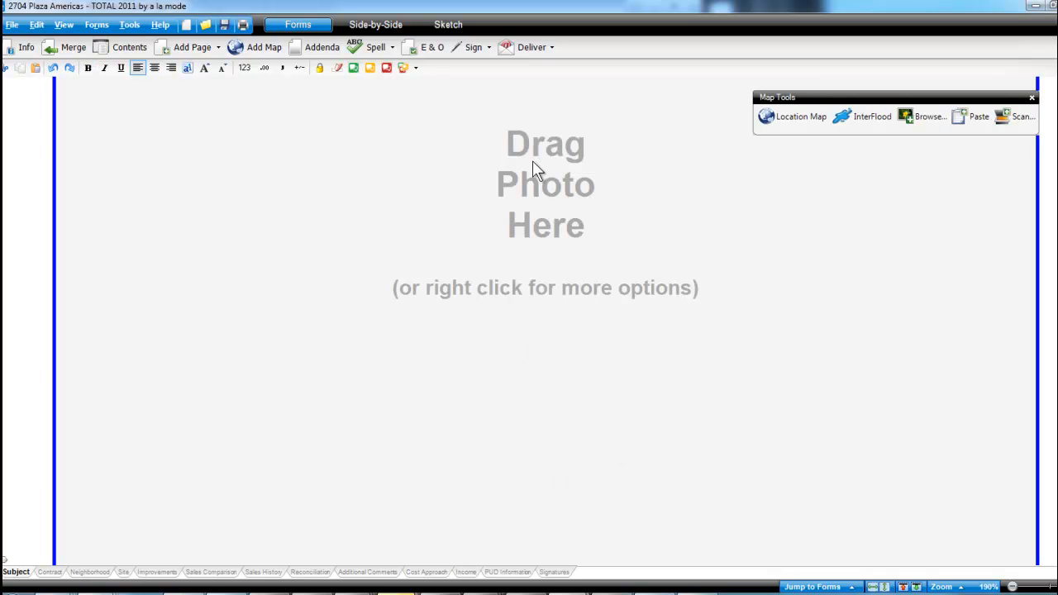
pyautogui.rightClick(537, 165)
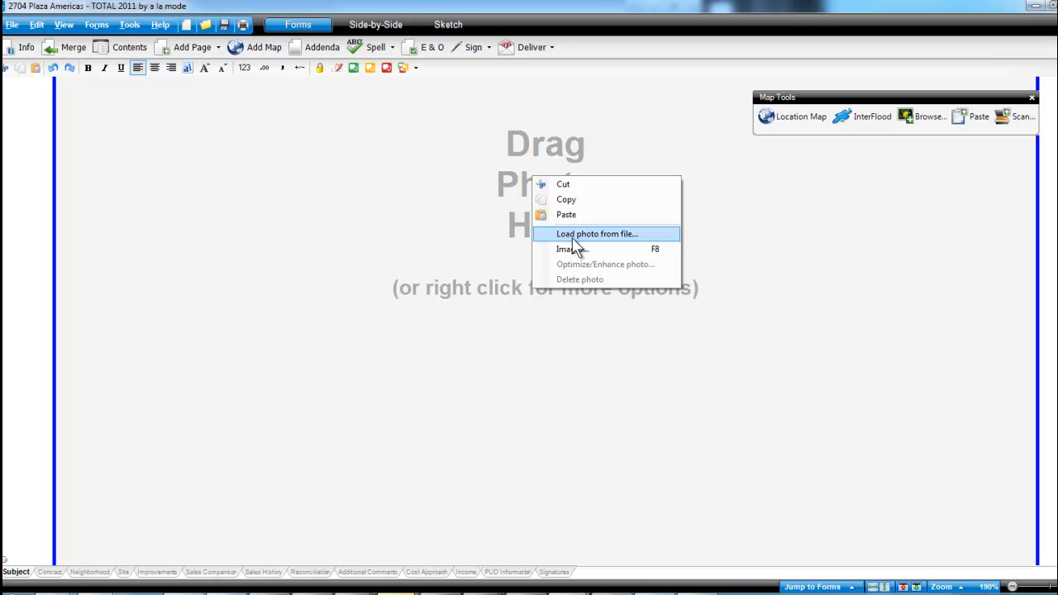
pyautogui.click(597, 234)
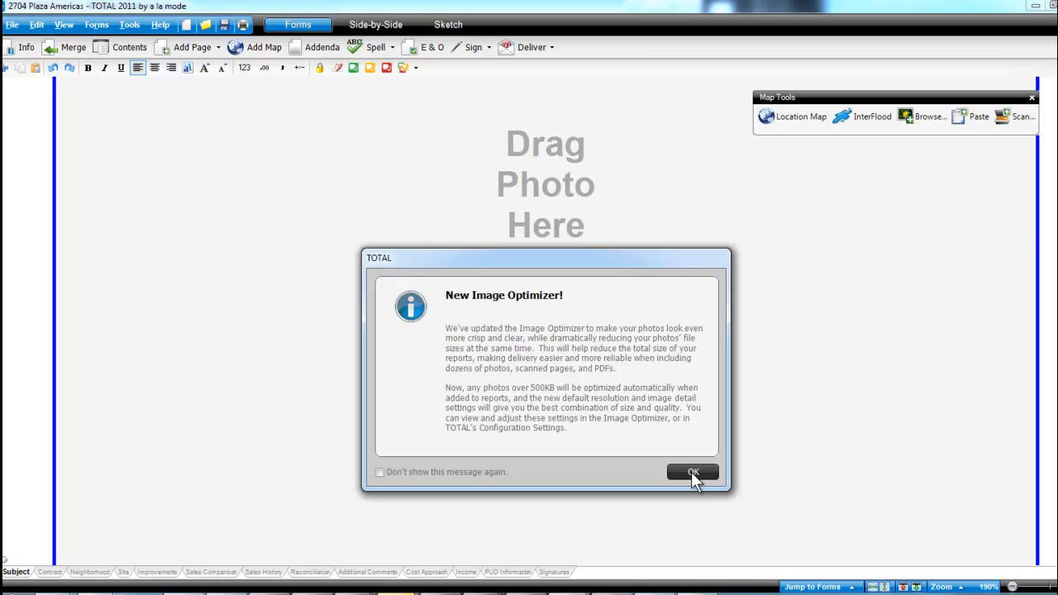
pyautogui.click(693, 473)
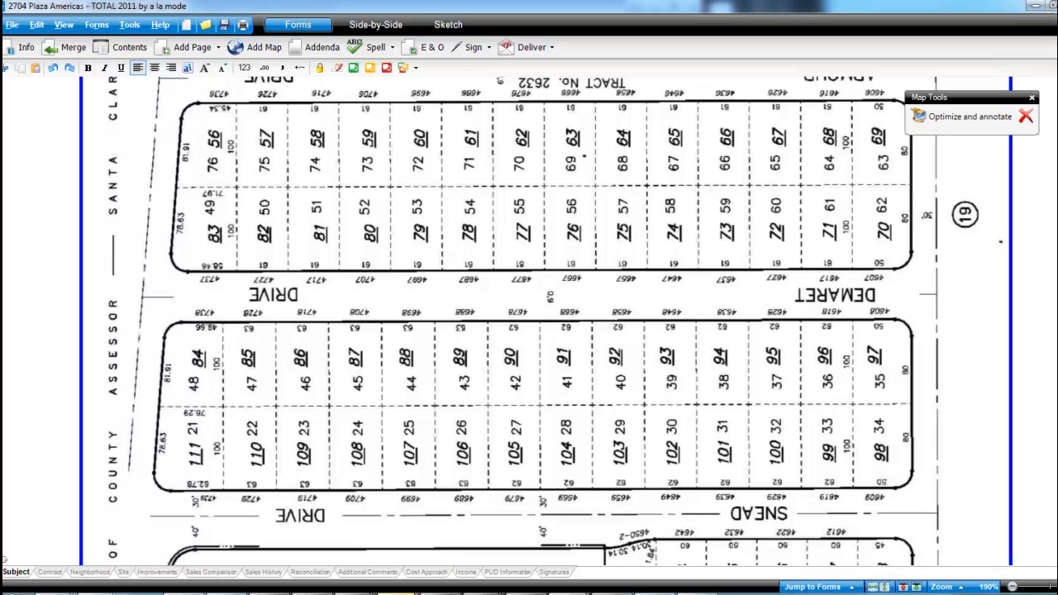
pyautogui.scroll(3)
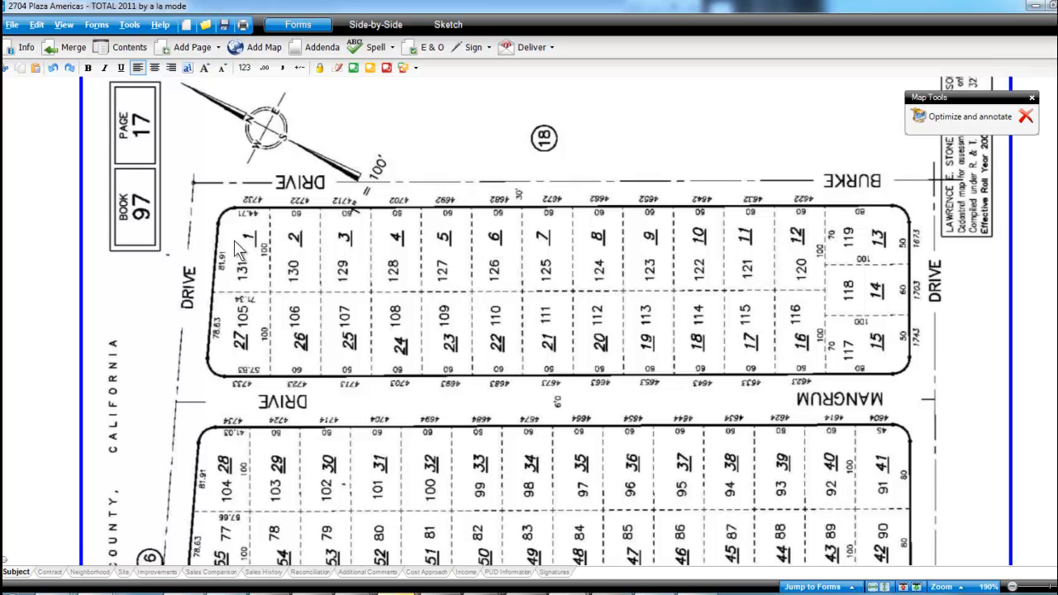
pyautogui.moveTo(242, 254)
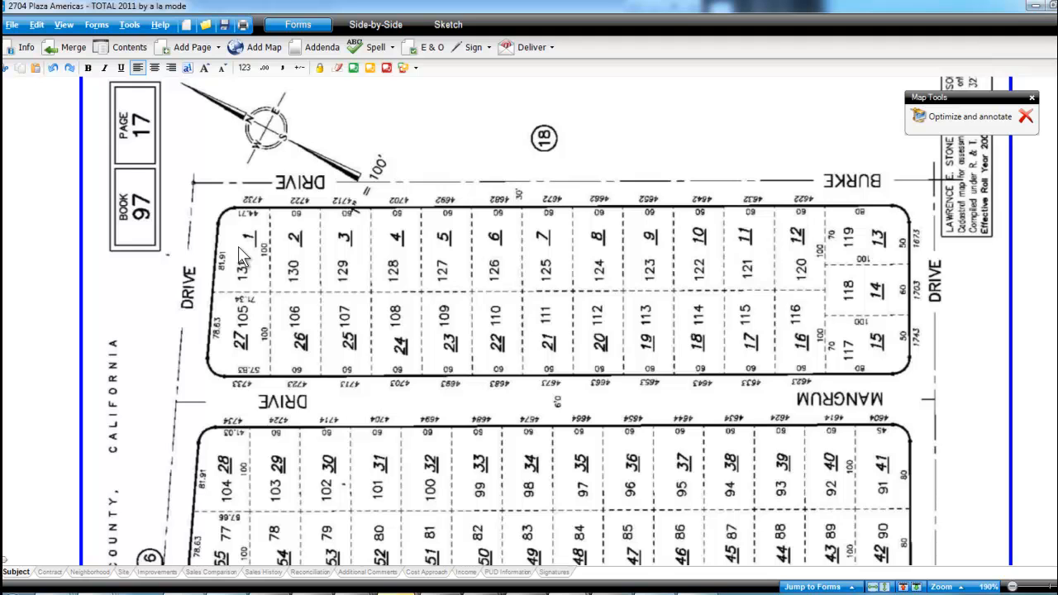
pyautogui.moveTo(917, 119)
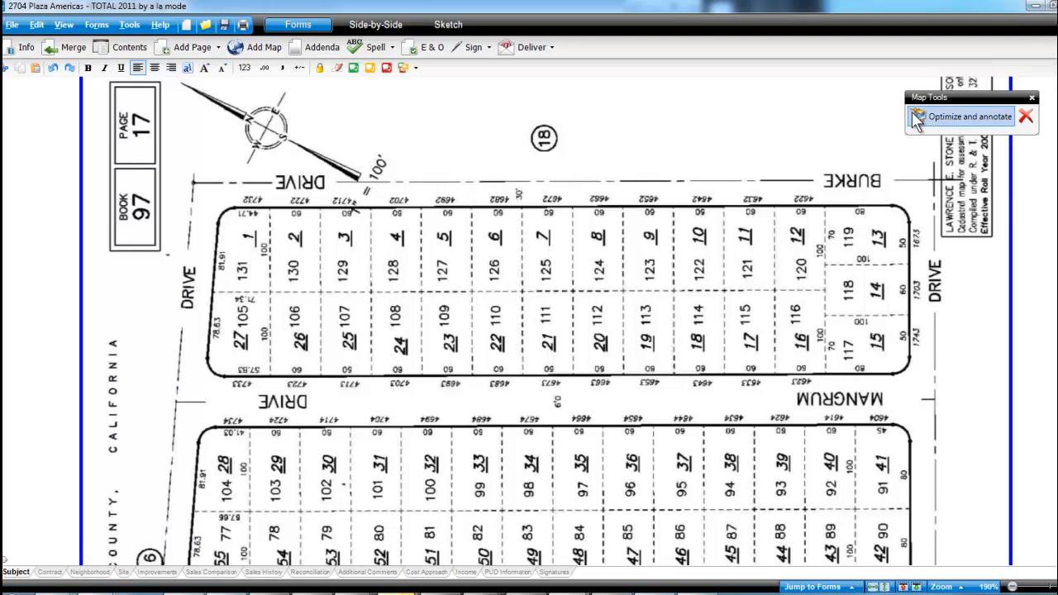
pyautogui.moveTo(942, 119)
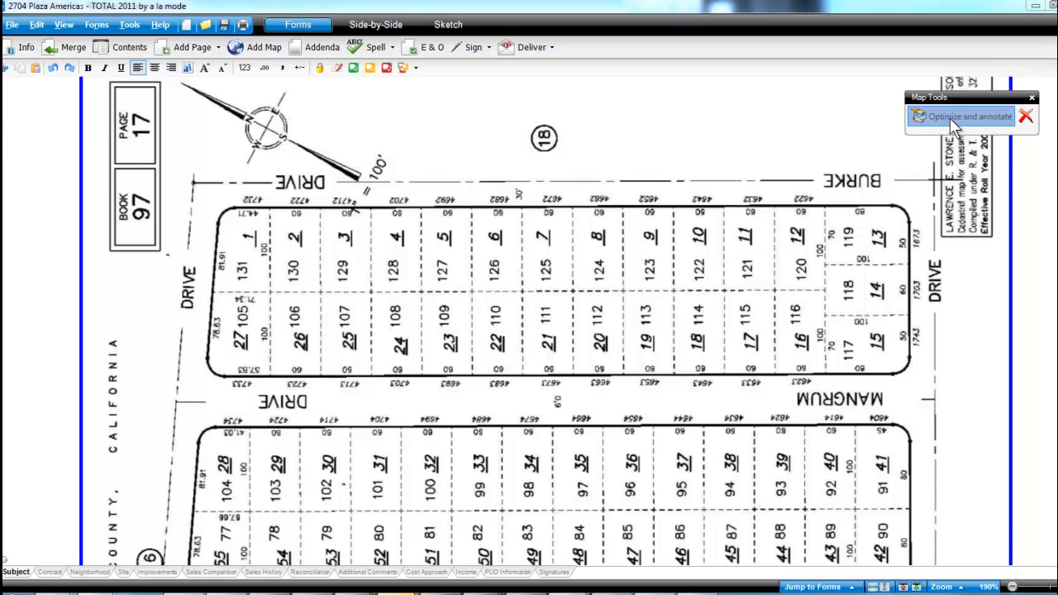
# Bring the plat image into the Image Optimizer at full-screen size for annotation
pyautogui.click(967, 115)
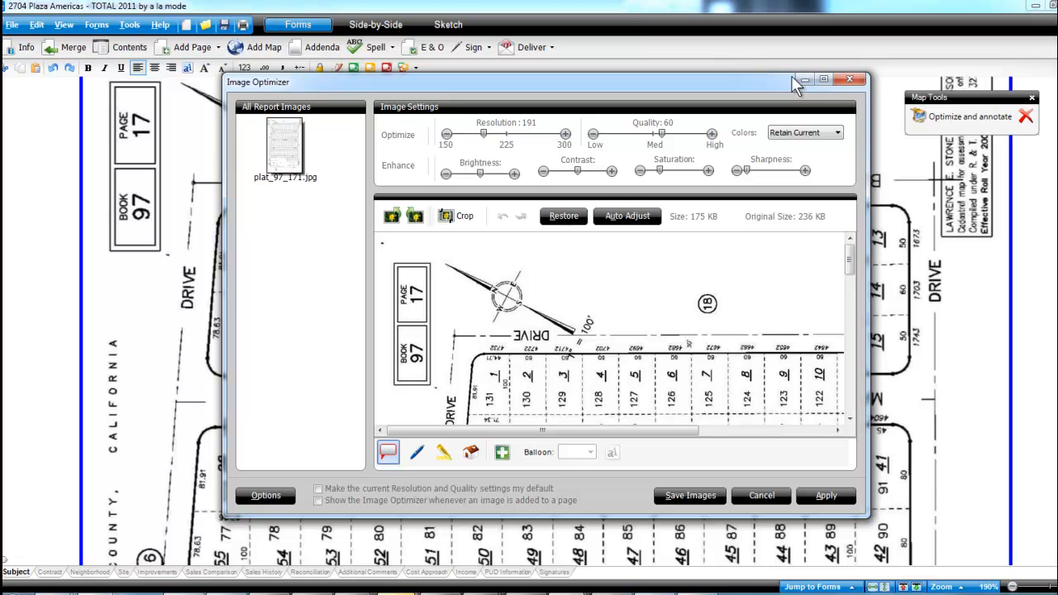
pyautogui.moveTo(823, 79)
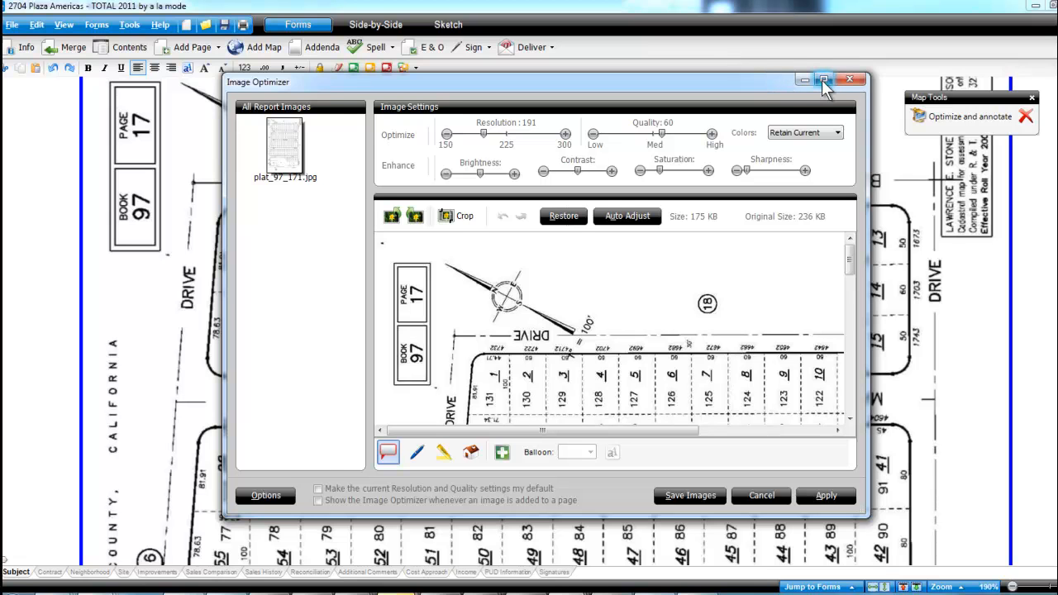
pyautogui.click(823, 79)
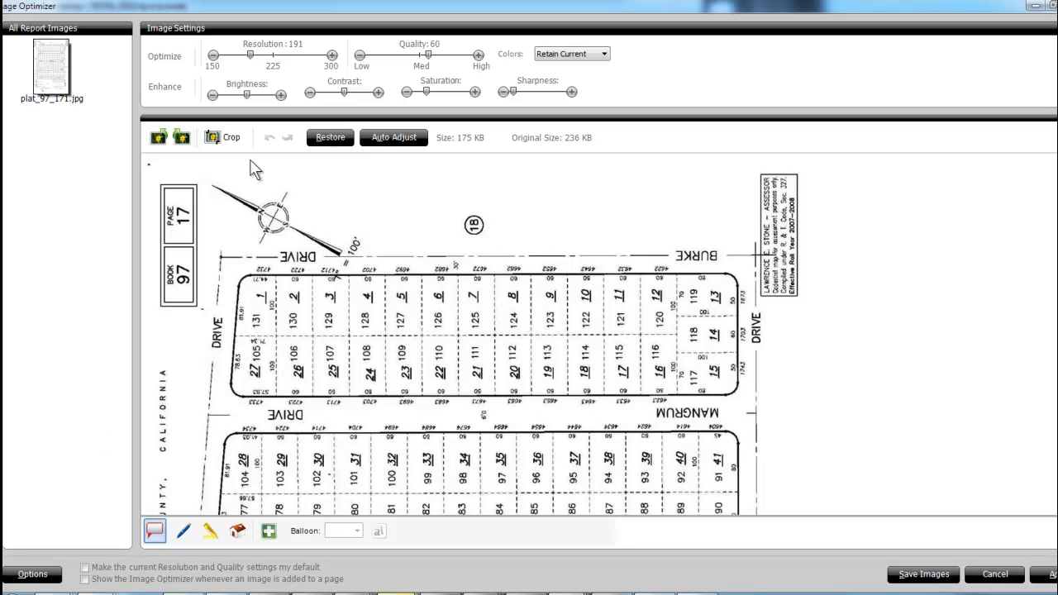
pyautogui.scroll(-3)
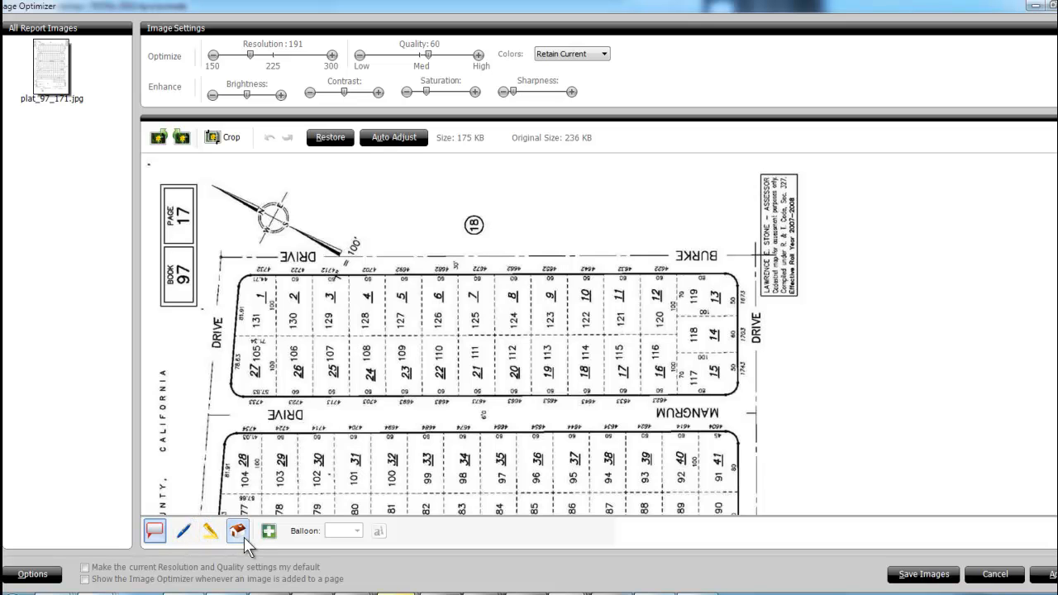
# Place the 'Subject - 2704 Plaza Americas' balloon on the top-left corner parcel and position its label
pyautogui.click(156, 530)
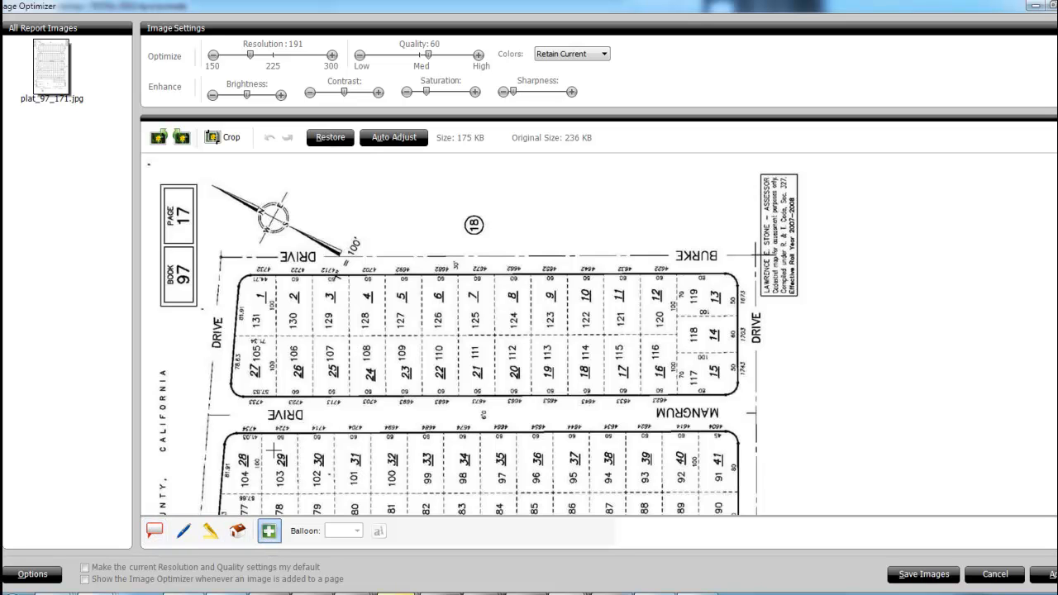
pyautogui.moveTo(238, 268)
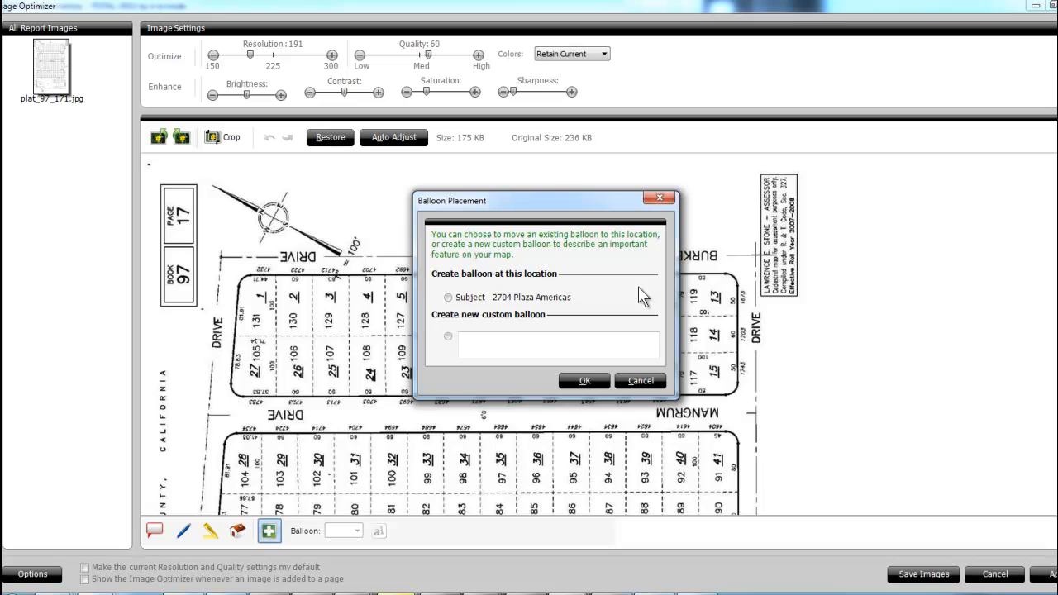
pyautogui.click(448, 298)
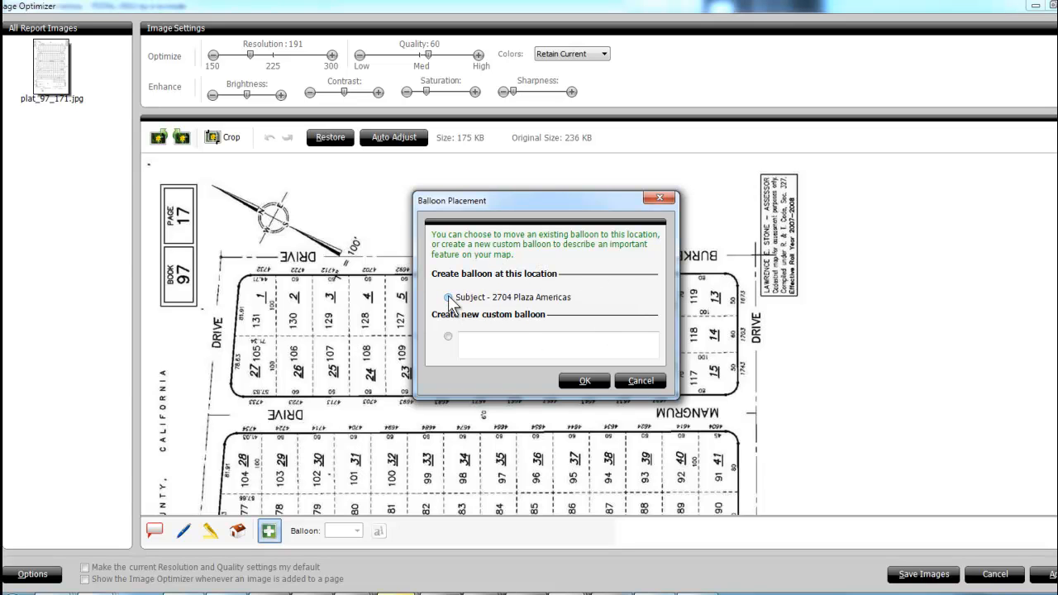
pyautogui.click(447, 297)
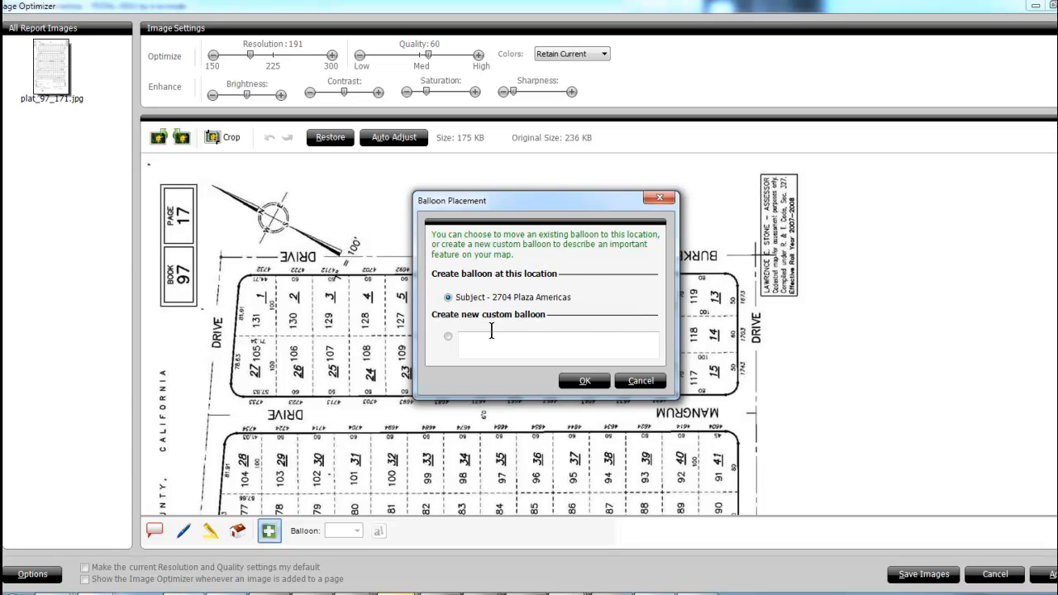
pyautogui.click(585, 380)
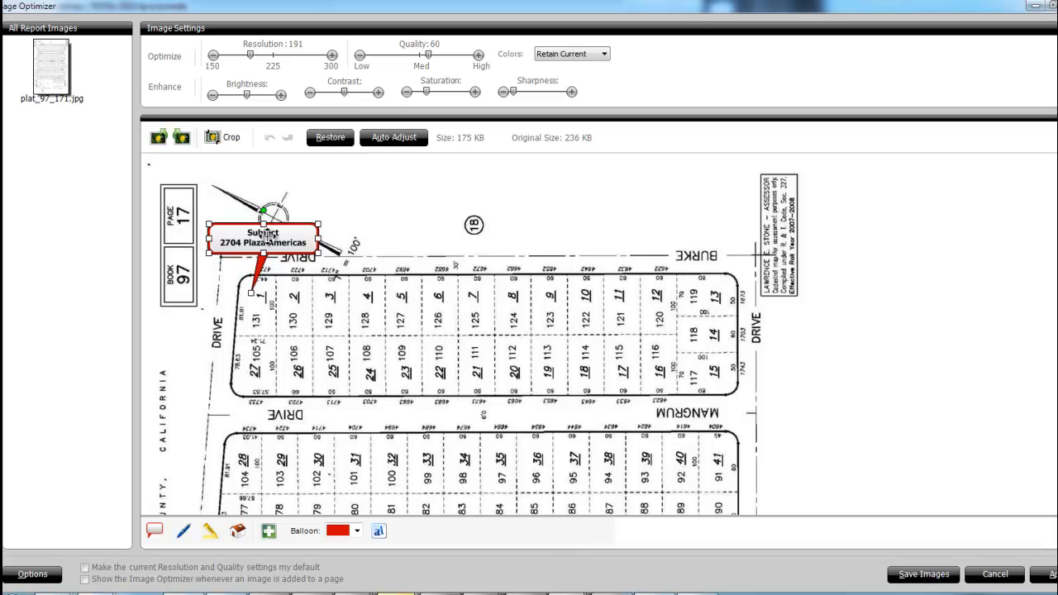
pyautogui.moveTo(263, 238); pyautogui.dragTo(383, 202)
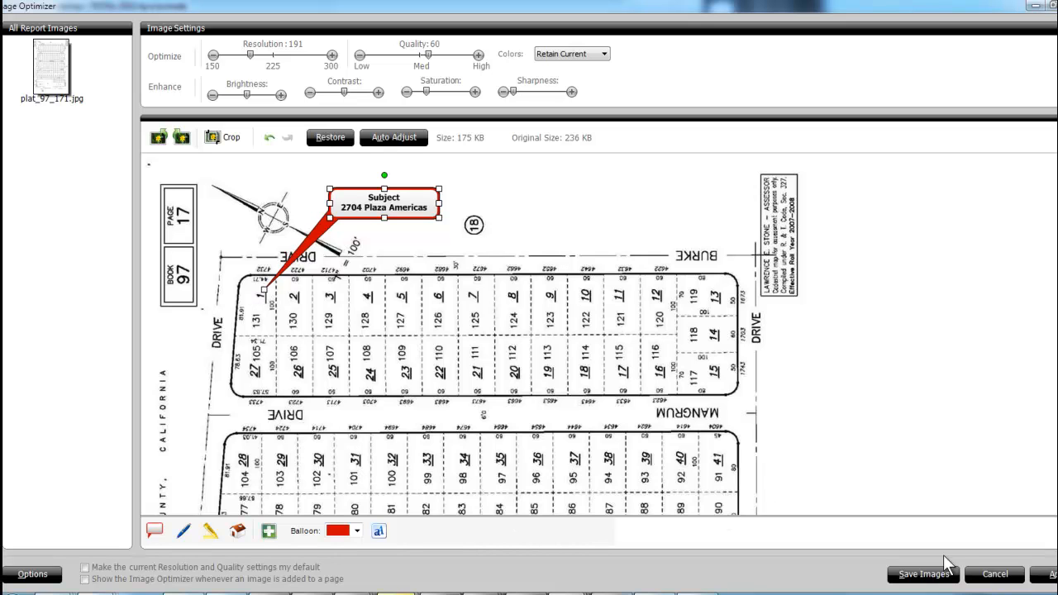
pyautogui.moveTo(192, 406)
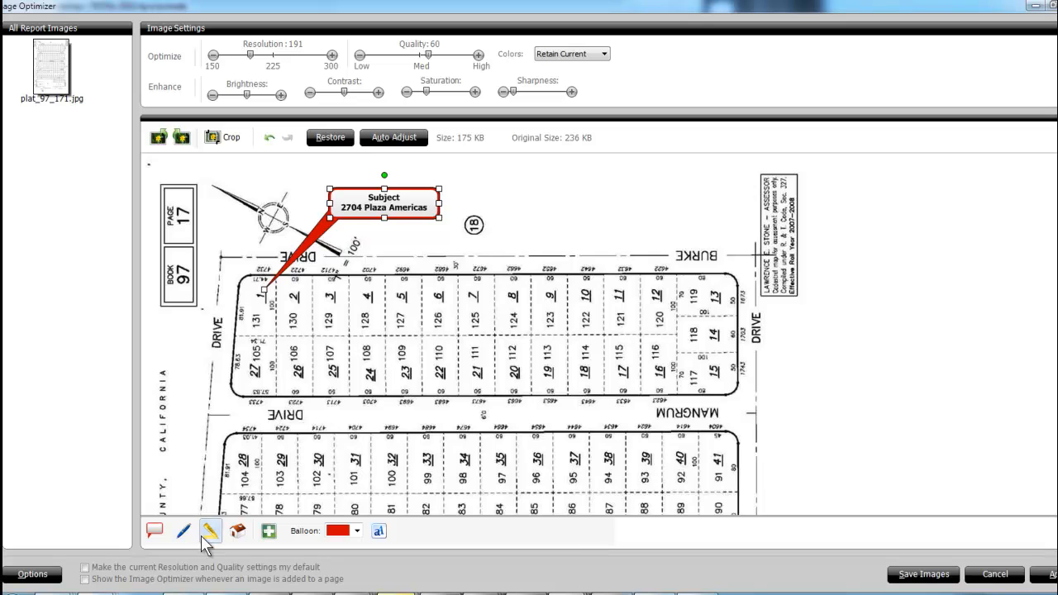
# Shade the top-left corner parcel with a yellow polygon beneath the Subject balloon
pyautogui.click(210, 530)
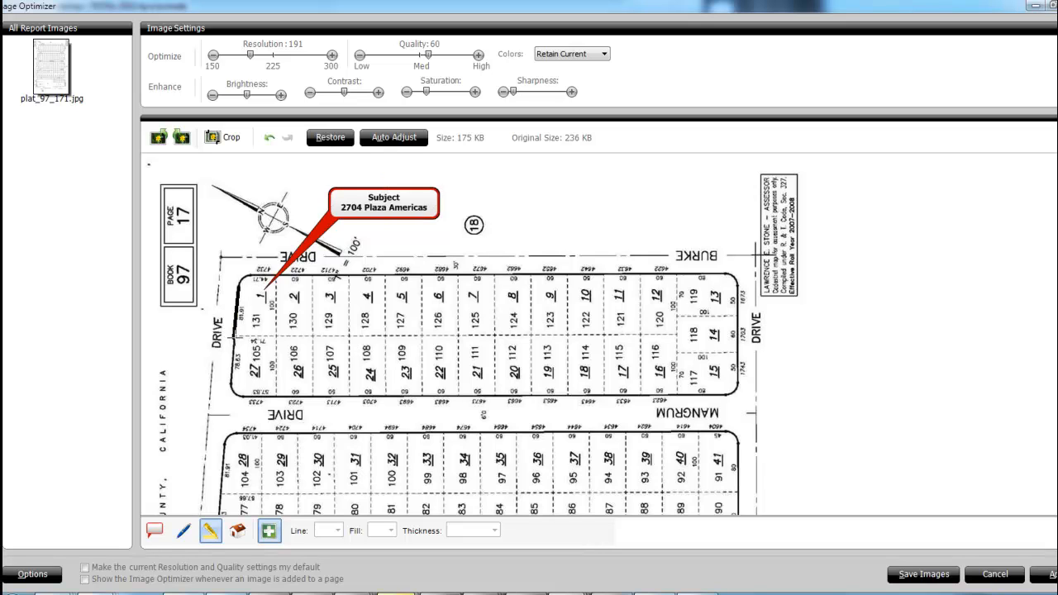
pyautogui.click(258, 311)
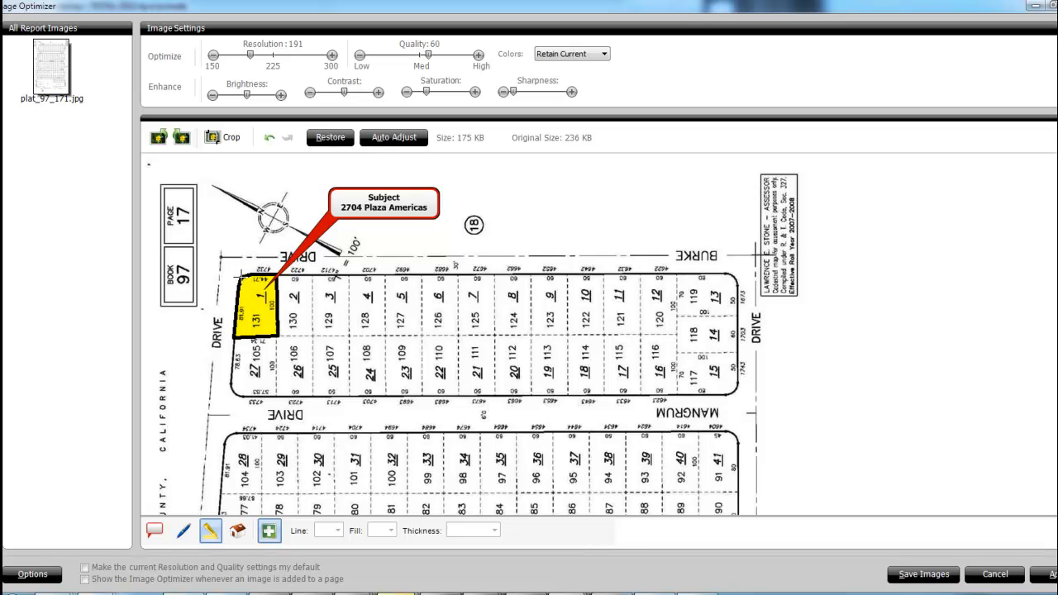
pyautogui.rightClick(261, 301)
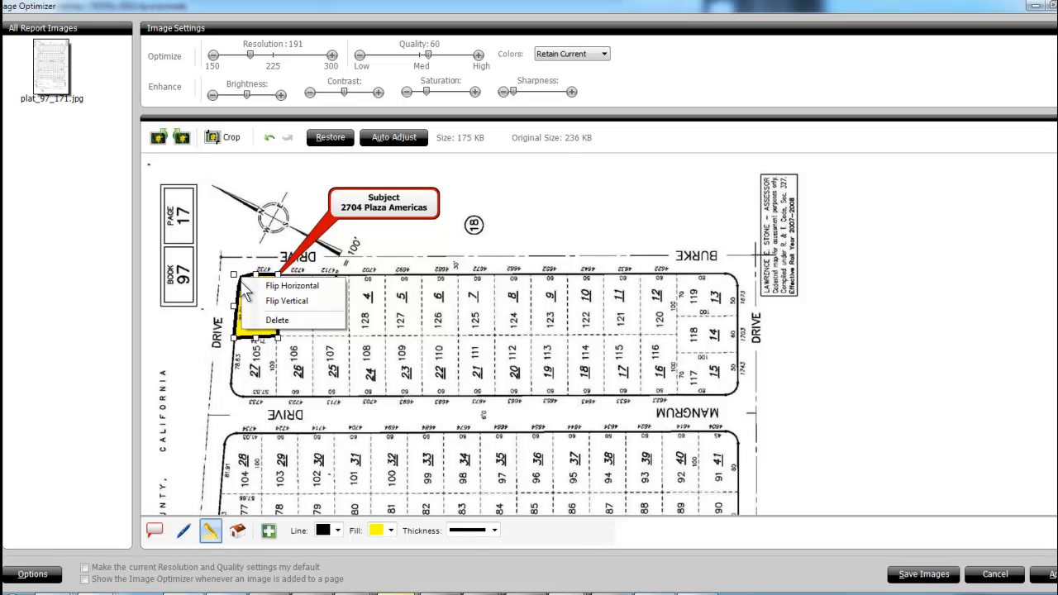
pyautogui.click(293, 284)
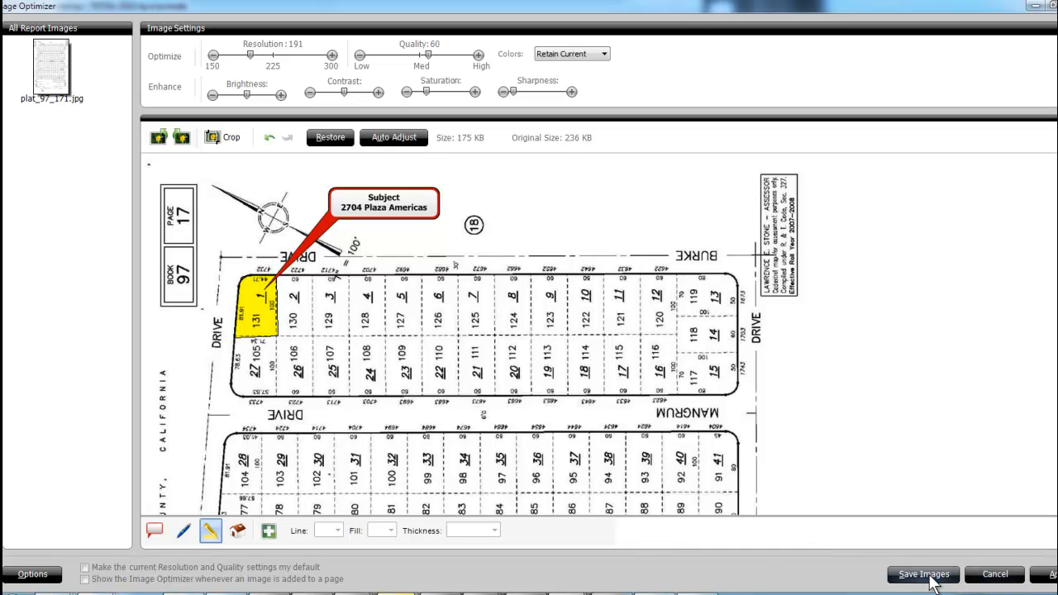
pyautogui.moveTo(1039, 585)
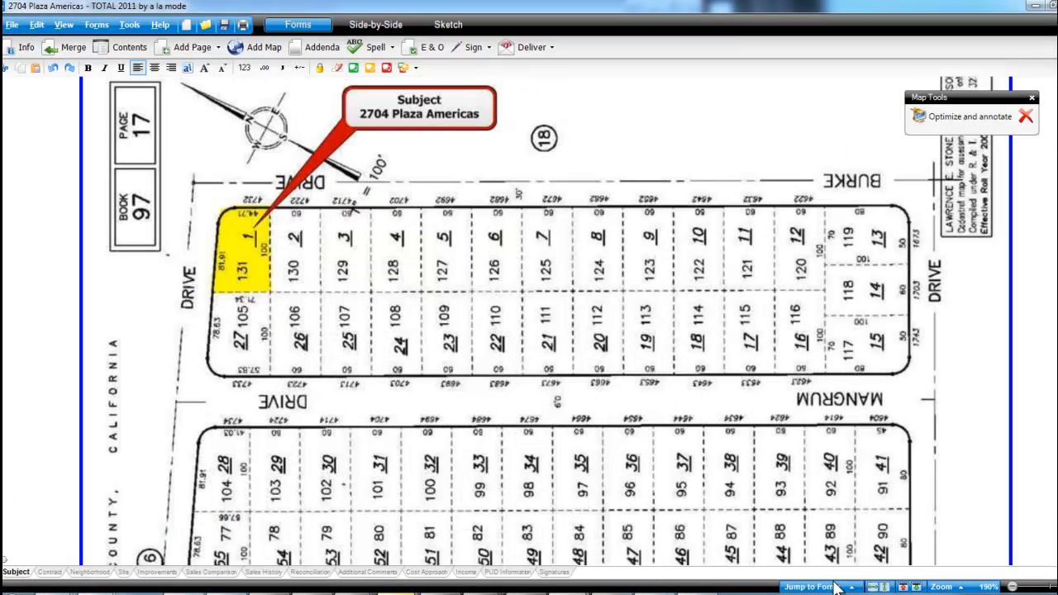
pyautogui.click(810, 587)
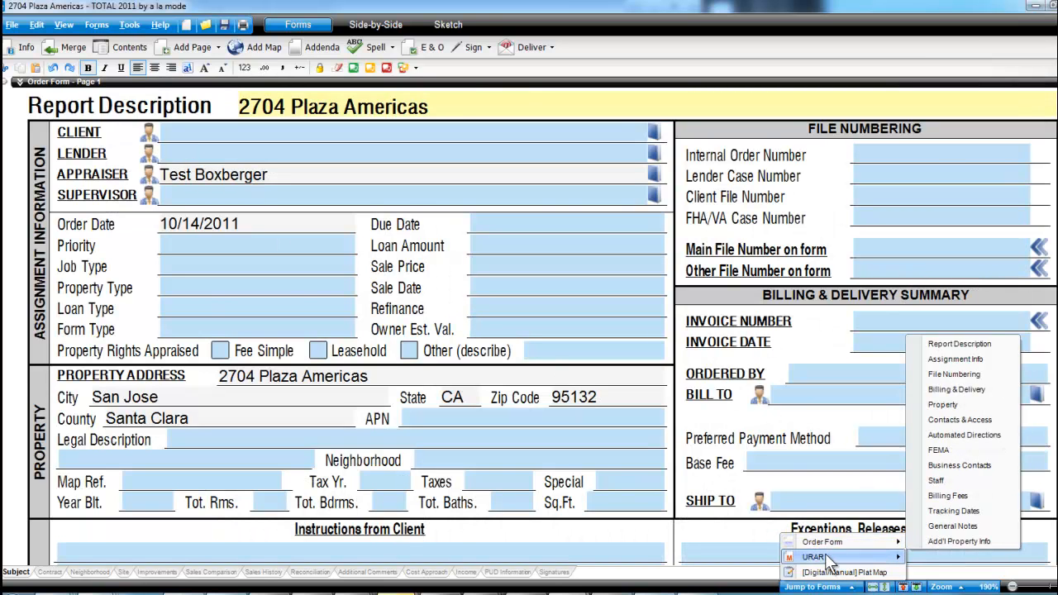
pyautogui.click(813, 555)
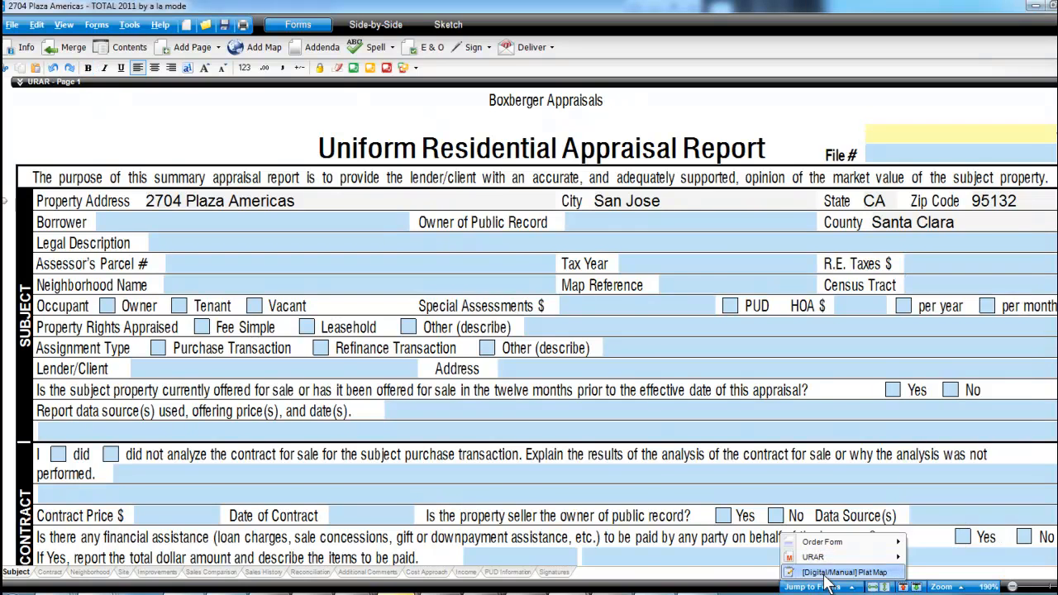
pyautogui.click(843, 572)
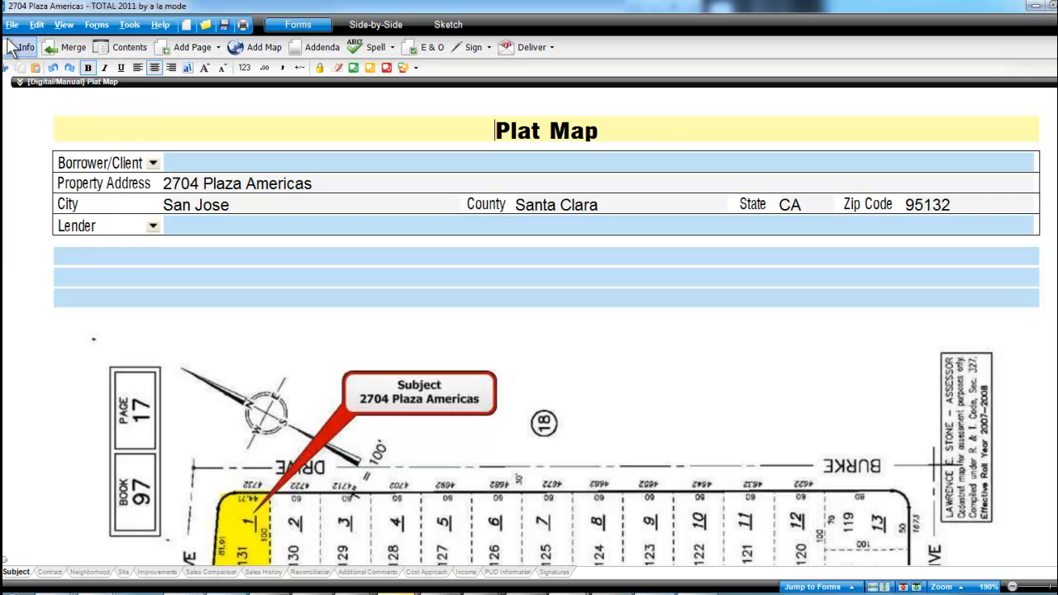
pyautogui.click(13, 24)
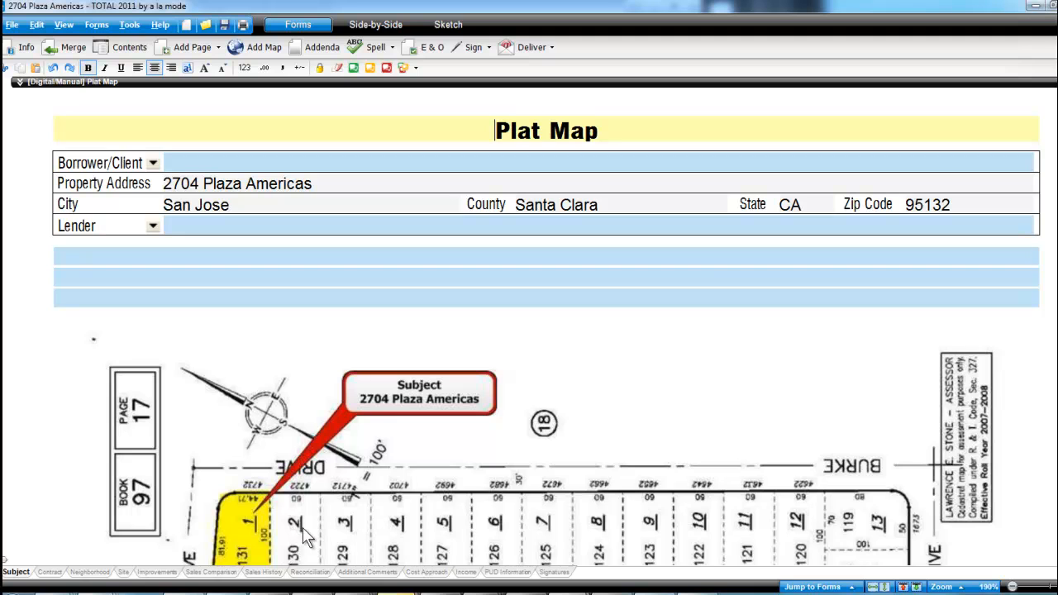
pyautogui.moveTo(453, 437)
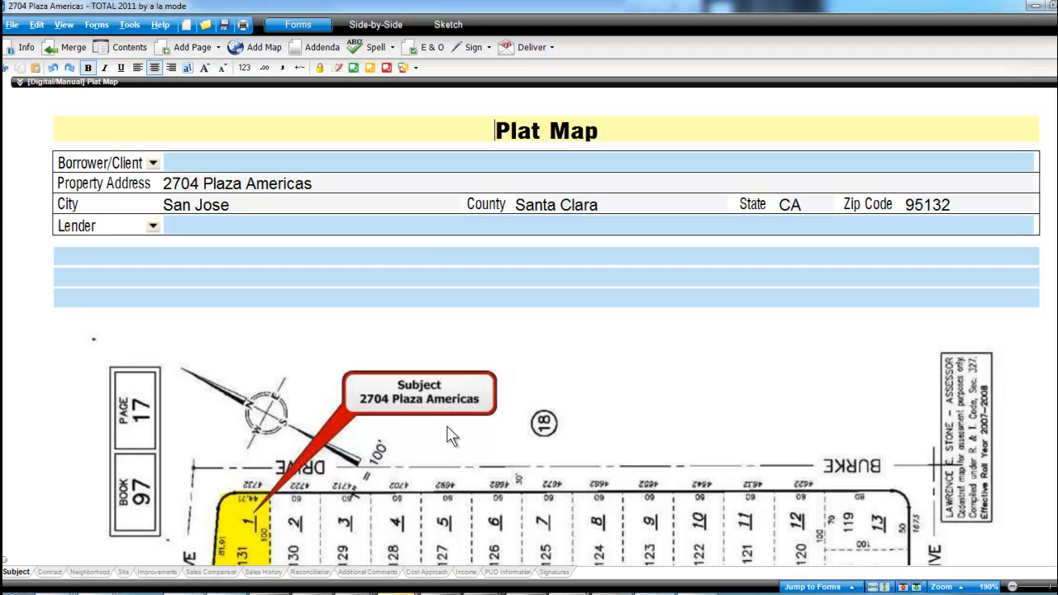